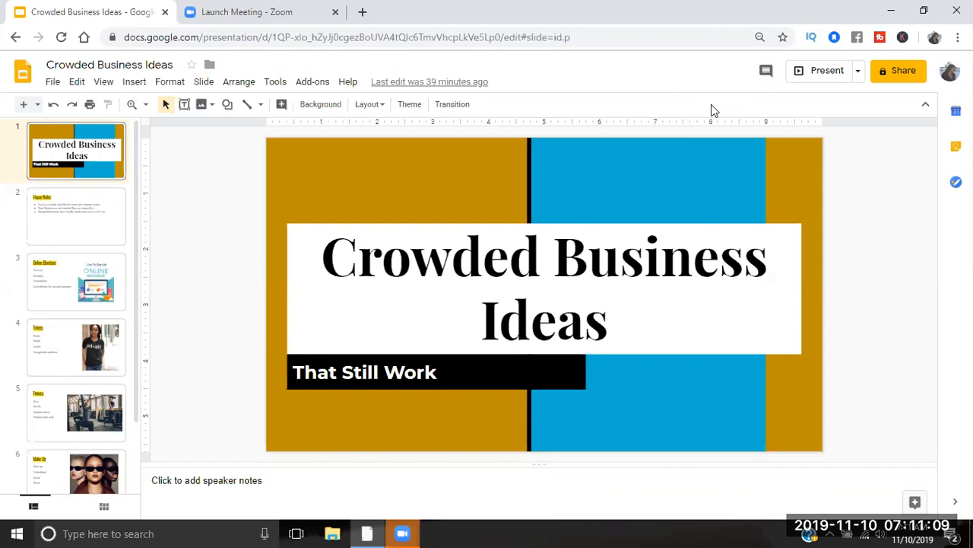
{"action": "mouse_move", "coordinate": [246, 130]}
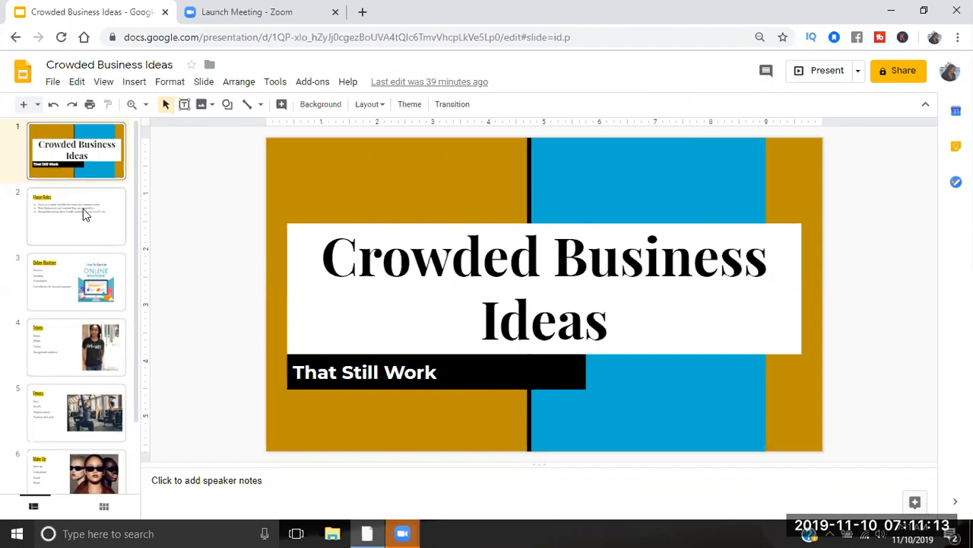
Step: Show slide 2, House Rules, with its three bullet points
{"action": "left_click", "coordinate": [76, 216]}
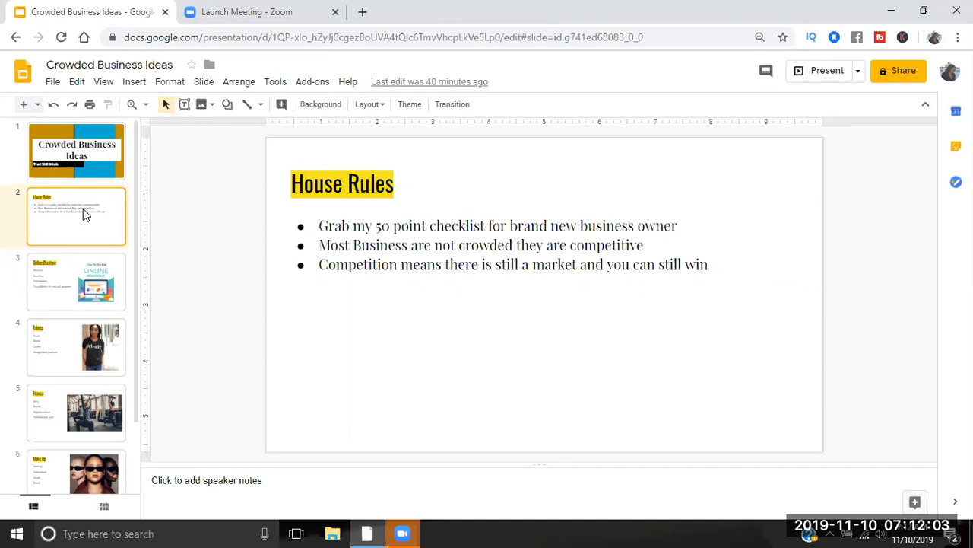
Step: Show slide 3, Online Boutique, listing Presence, Branding, Presentation and cost effectiveness
{"action": "left_click", "coordinate": [76, 281]}
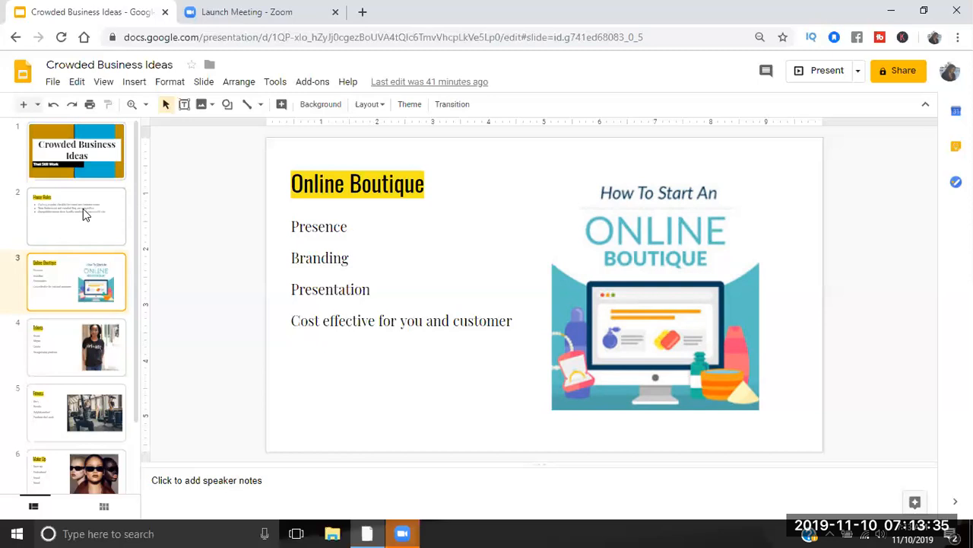
{"action": "left_click", "coordinate": [76, 347]}
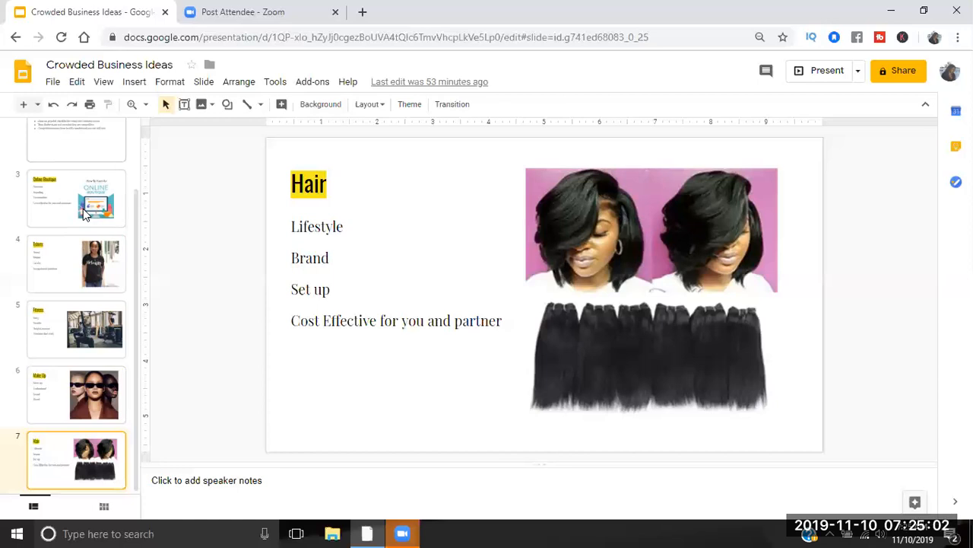
Step: Jump from the final Hair slide back to the deck's title slide
{"action": "left_click", "coordinate": [76, 394]}
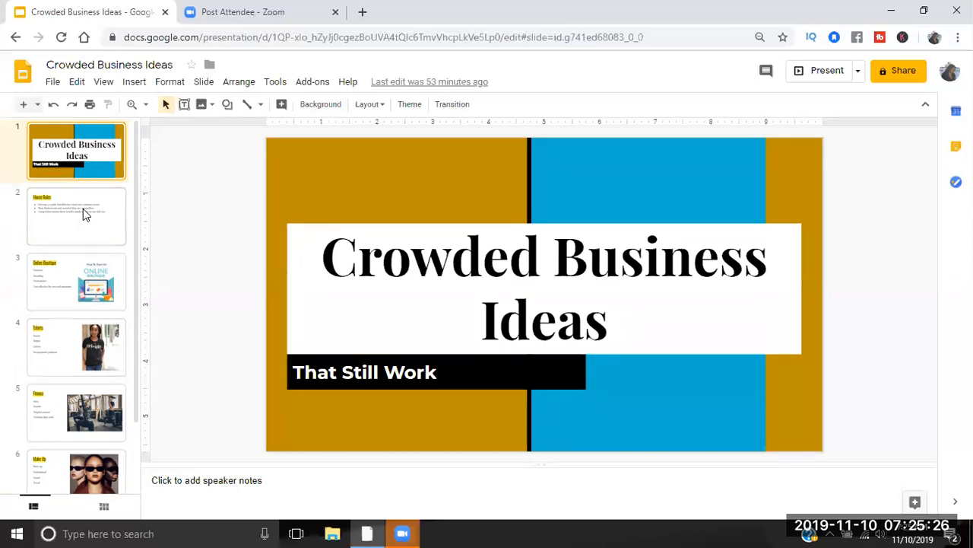
Step: Move from the title slide to slide 2, House Rules
{"action": "left_click", "coordinate": [76, 216]}
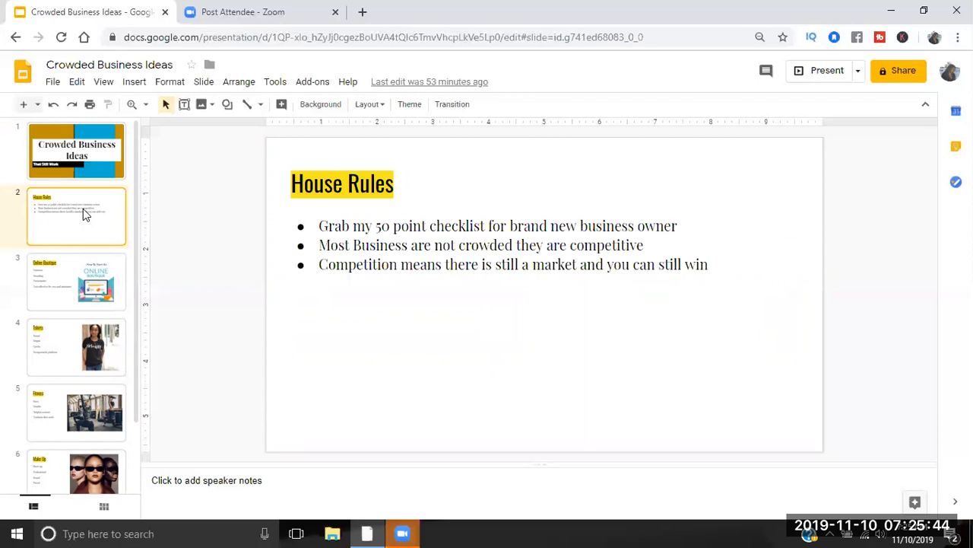
Step: Return to slide 1, Crowded Business Ideas That Still Work
{"action": "left_click", "coordinate": [76, 149]}
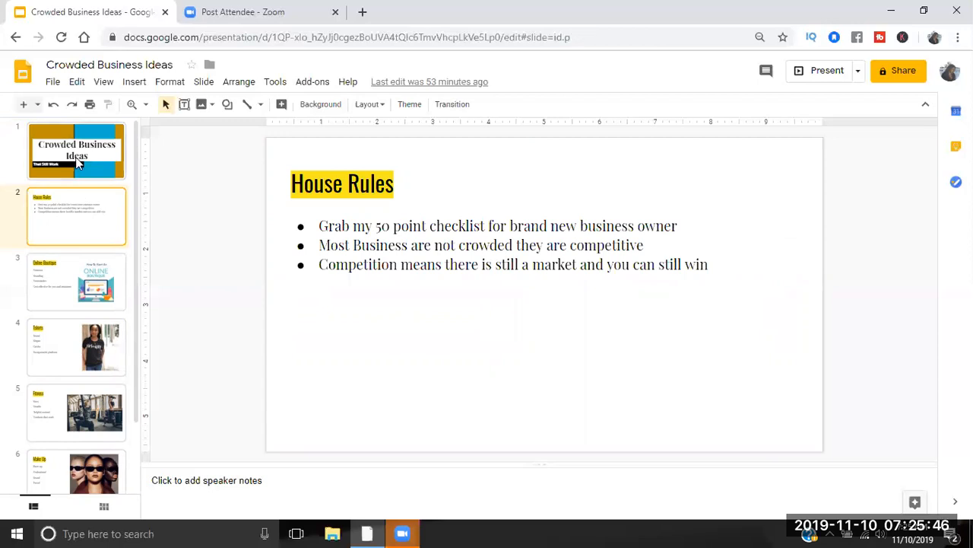